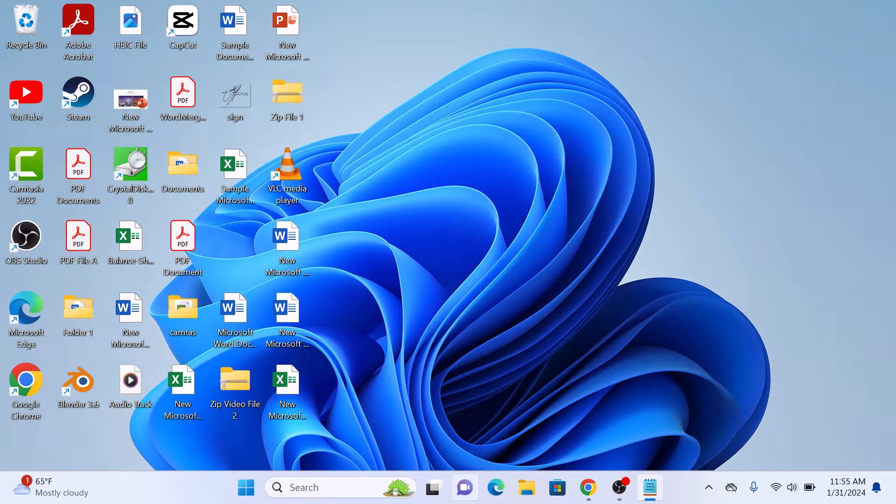
- Bring the Google Docs document 'Insert a Line in Google Docs' back on screen from the taskbar
left_click(587, 487)
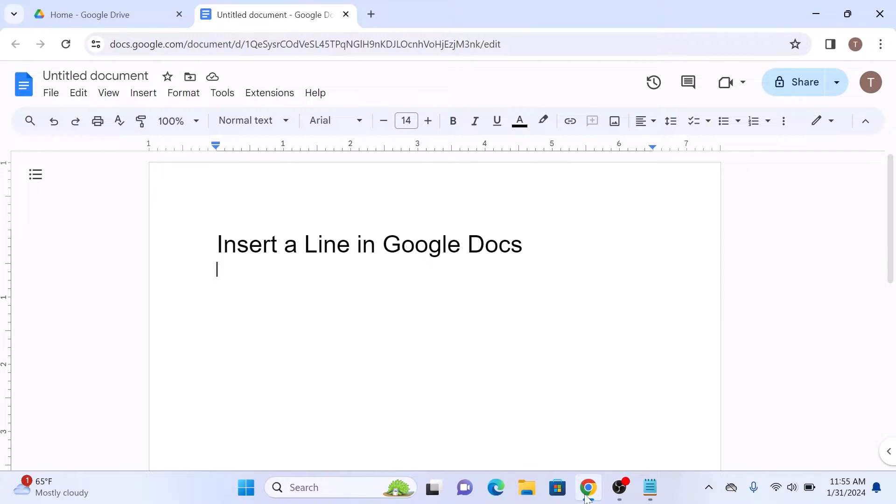
left_click(143, 93)
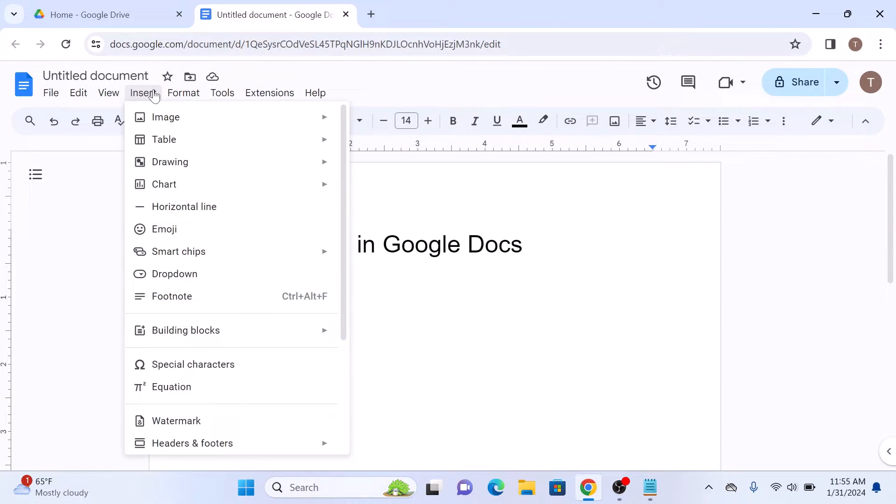
mouse_move(183, 206)
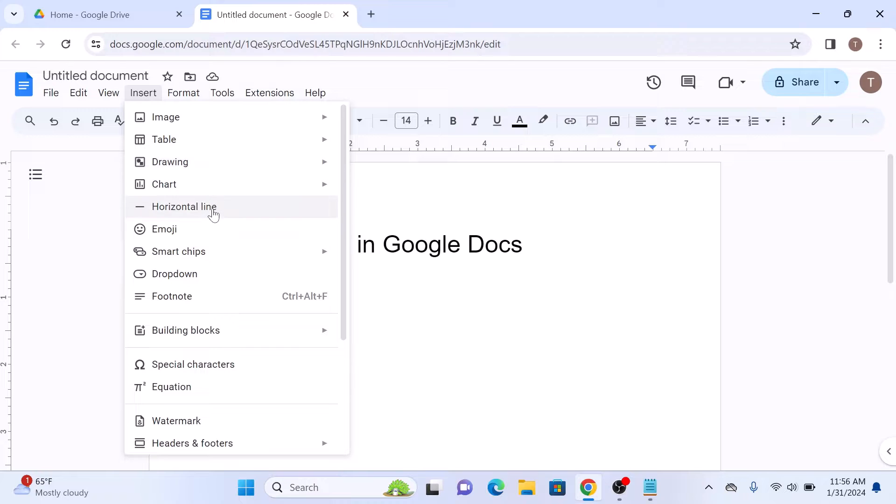
left_click(184, 206)
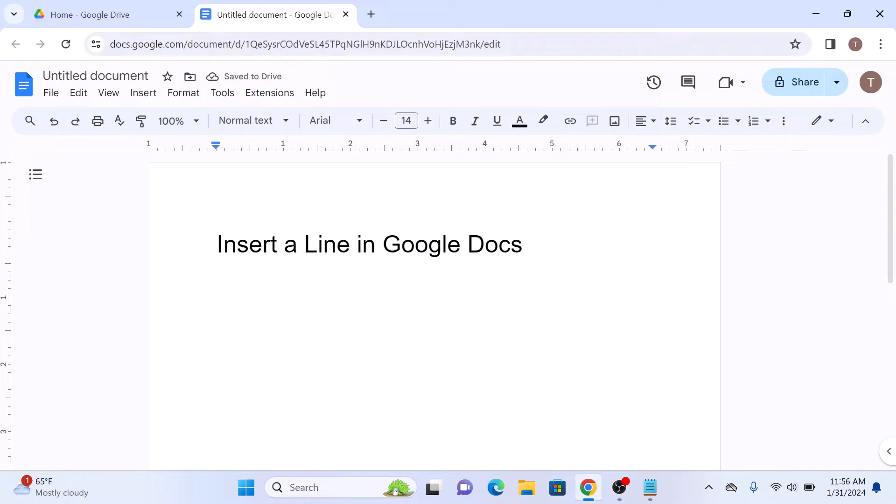
- Show the Format menu's paragraph style options, including Borders and shading
left_click(183, 93)
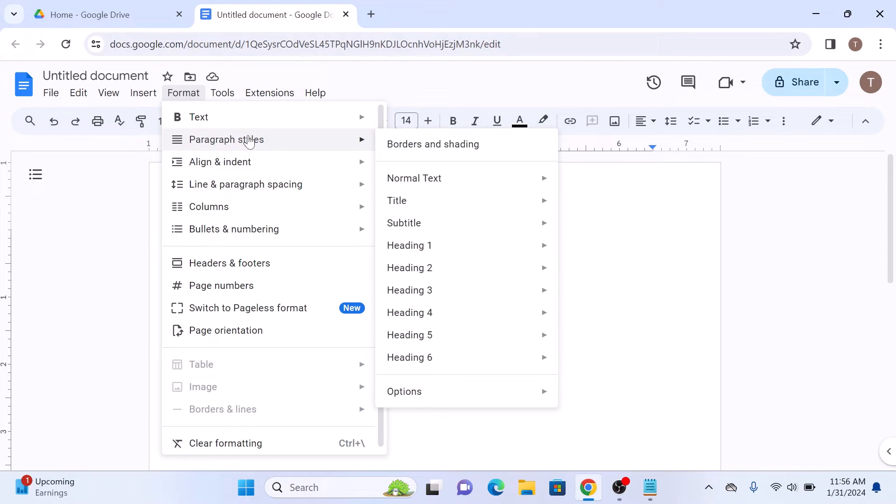
mouse_move(443, 144)
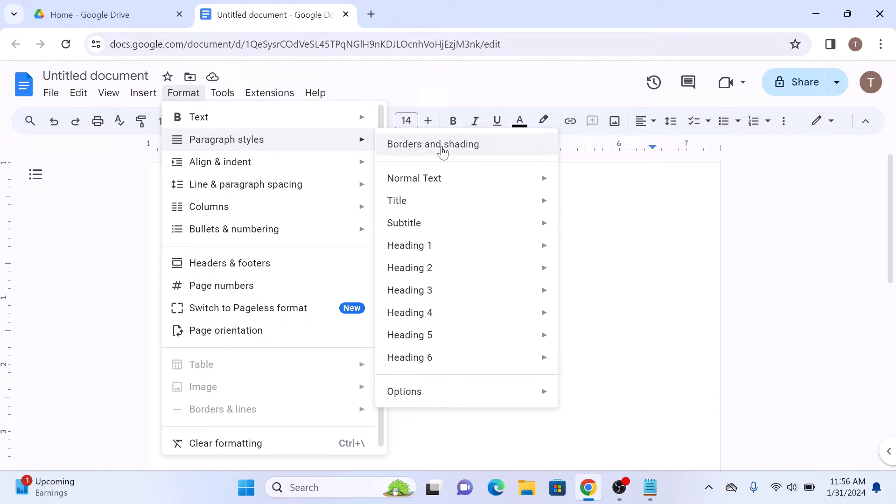
- Give the paragraph below the title a 1 pt bottom border and list its dash styles
left_click(433, 144)
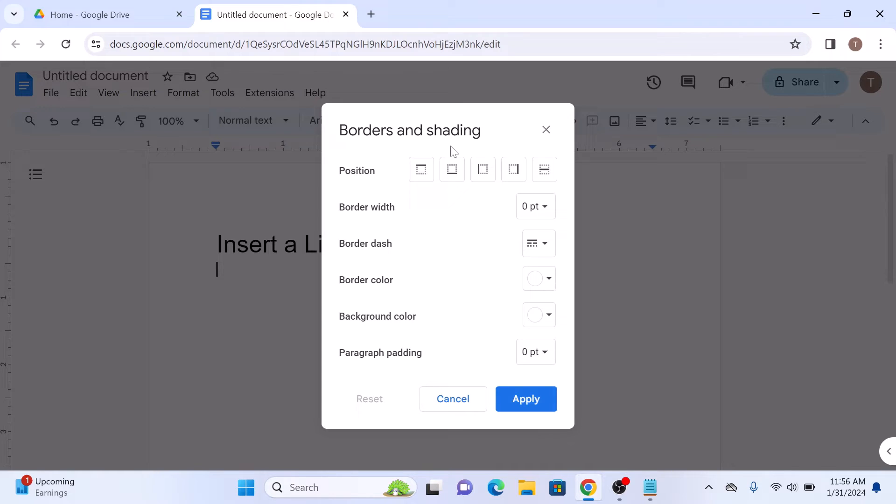
mouse_move(544, 169)
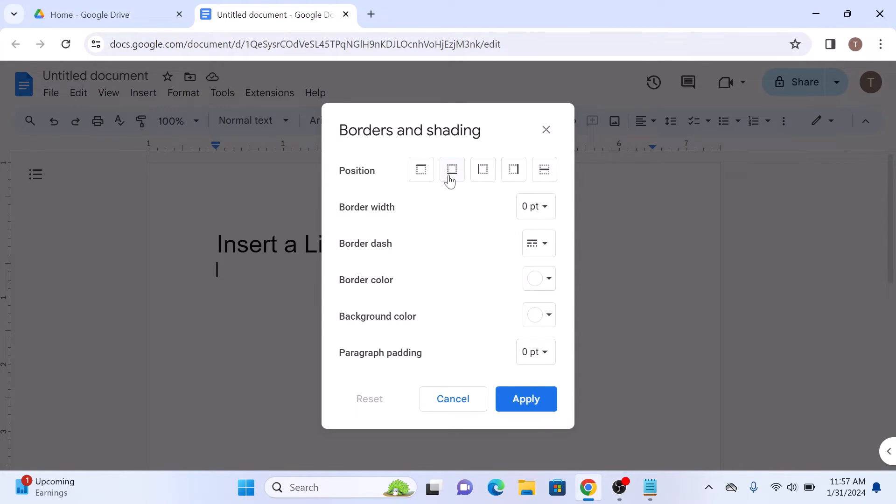
left_click(452, 170)
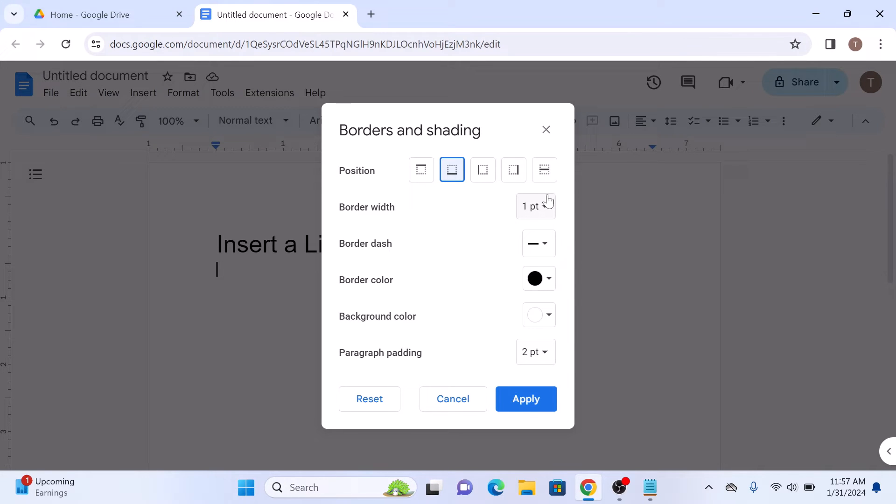
mouse_move(539, 244)
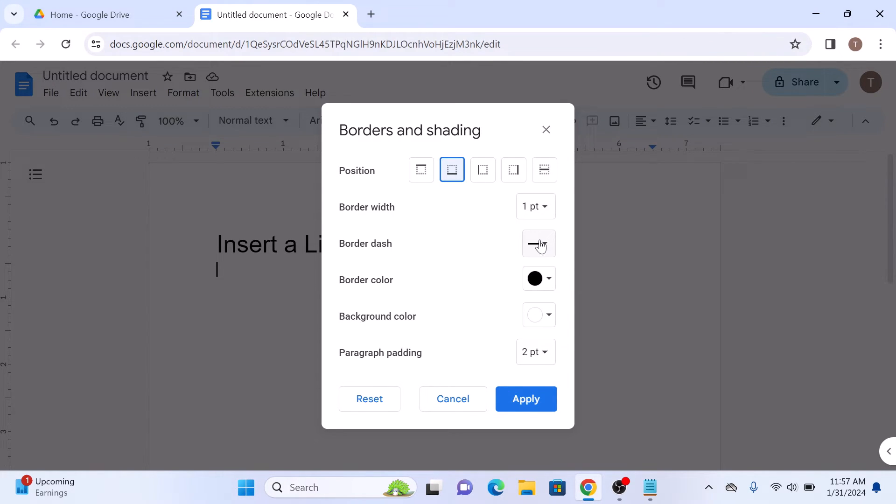
left_click(537, 243)
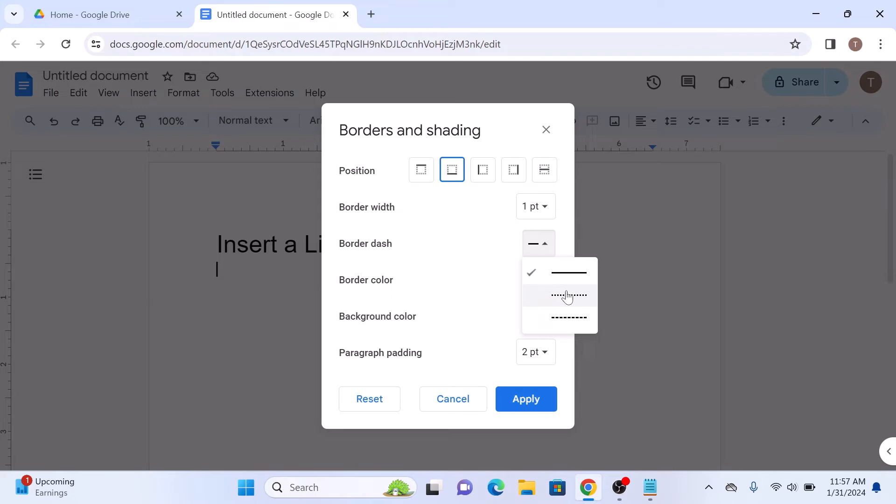
mouse_move(569, 317)
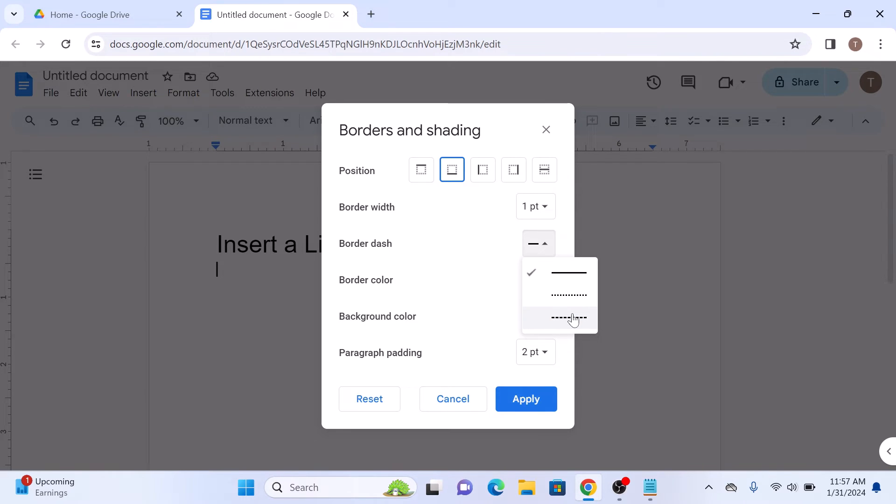
- Apply a red dashed bottom border beneath the title
left_click(568, 318)
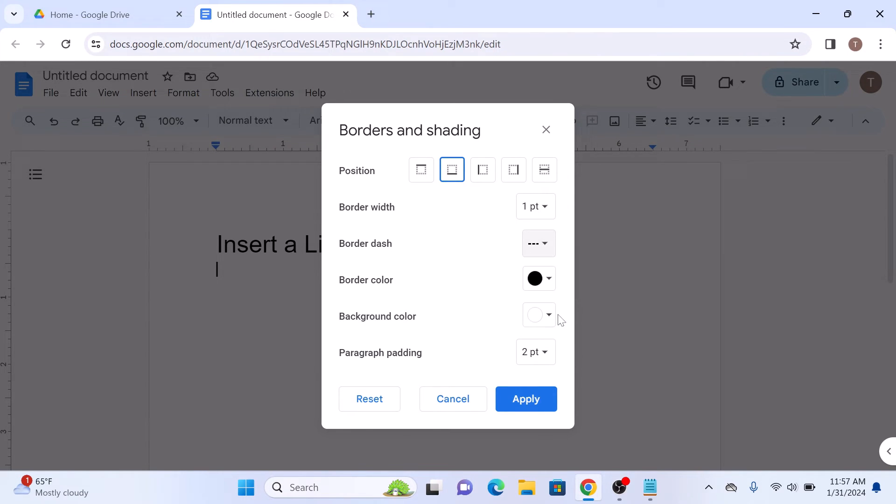
left_click(538, 279)
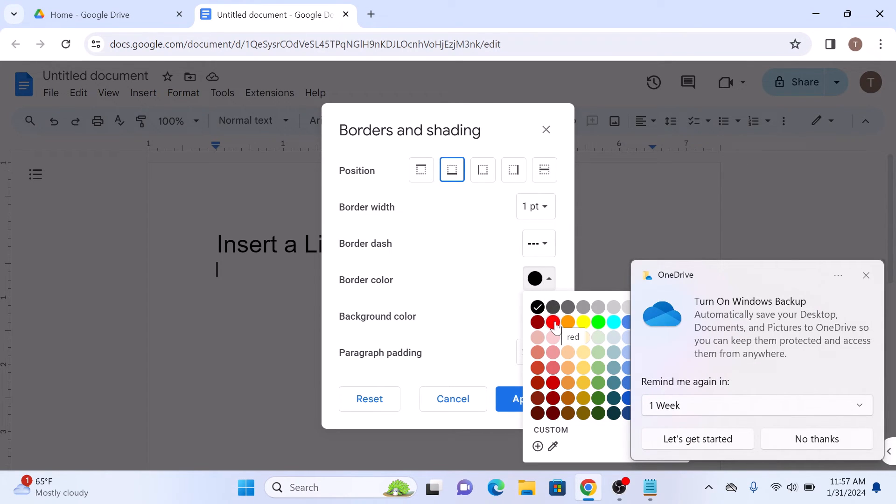
left_click(551, 321)
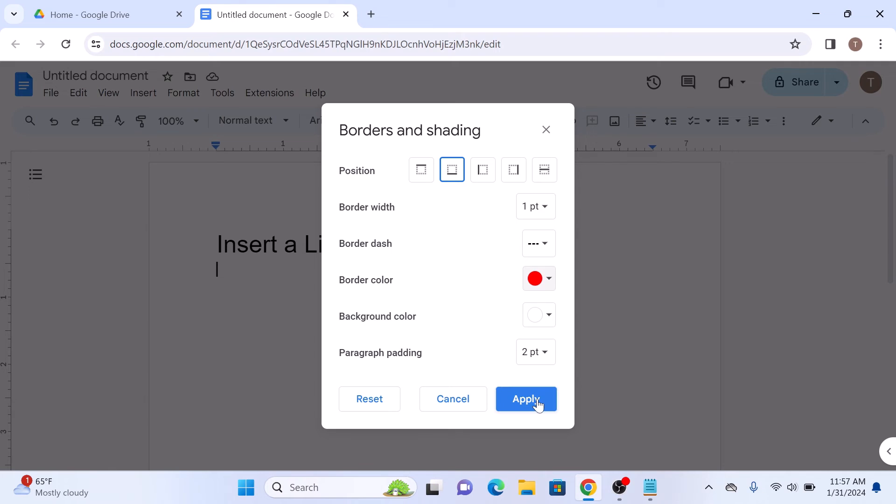
left_click(526, 398)
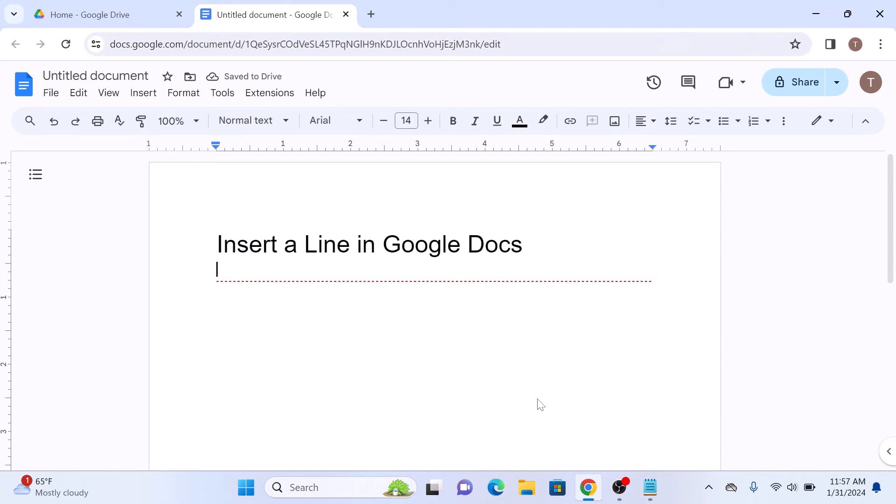